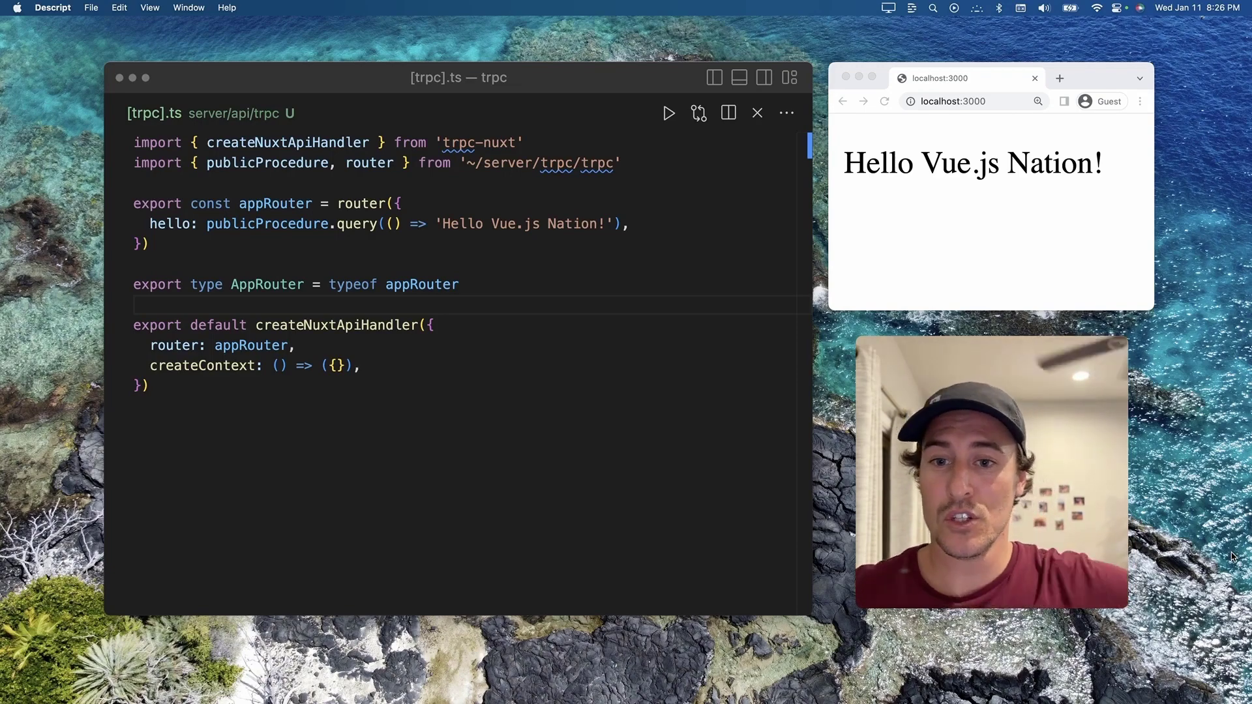
{"action": "mouse_move", "coordinate": [561, 305]}
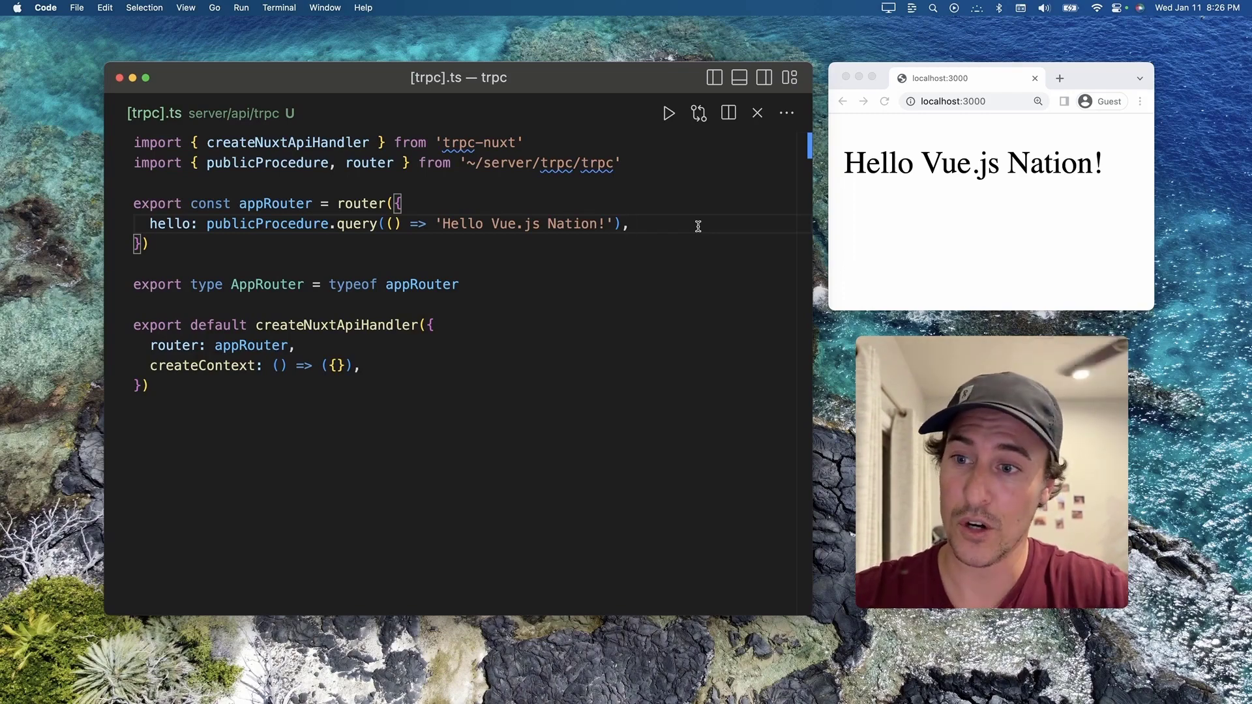
- Import z from zod and chain .input(z.object({ text: })) onto publicProcedure for hello
{"action": "type", "text": "import { z } from 'zod'"}
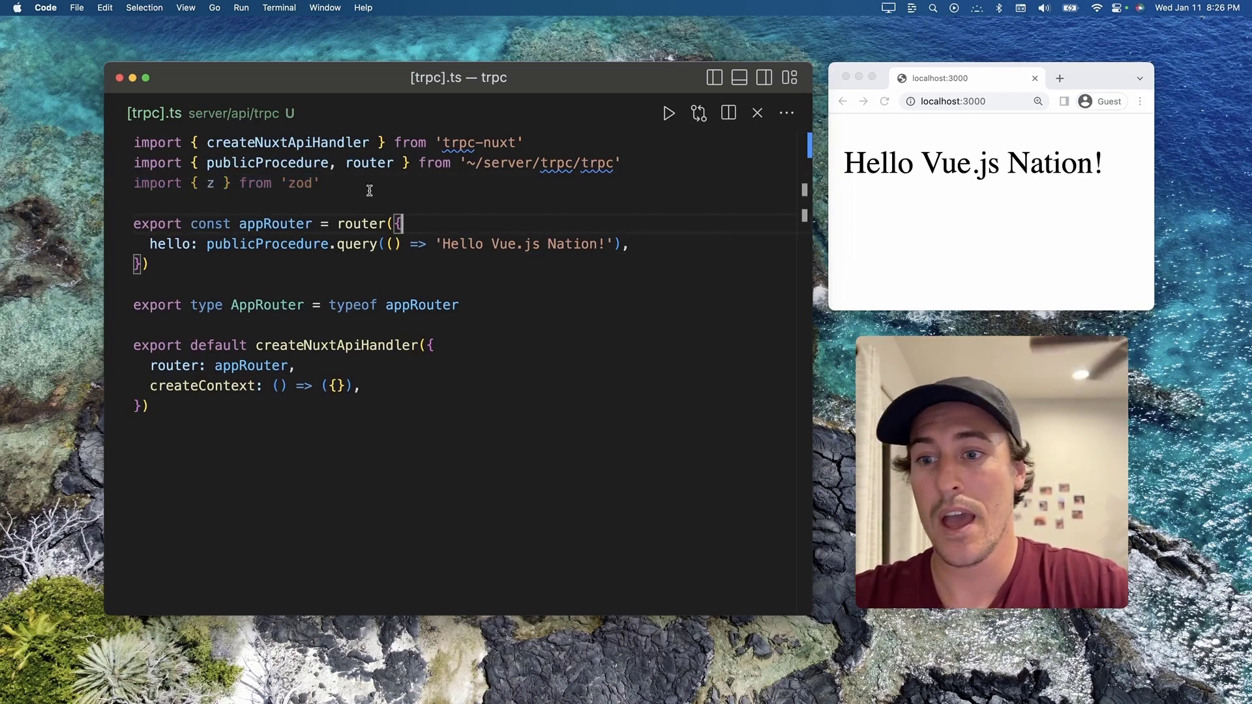
{"action": "double_click", "coordinate": [266, 244]}
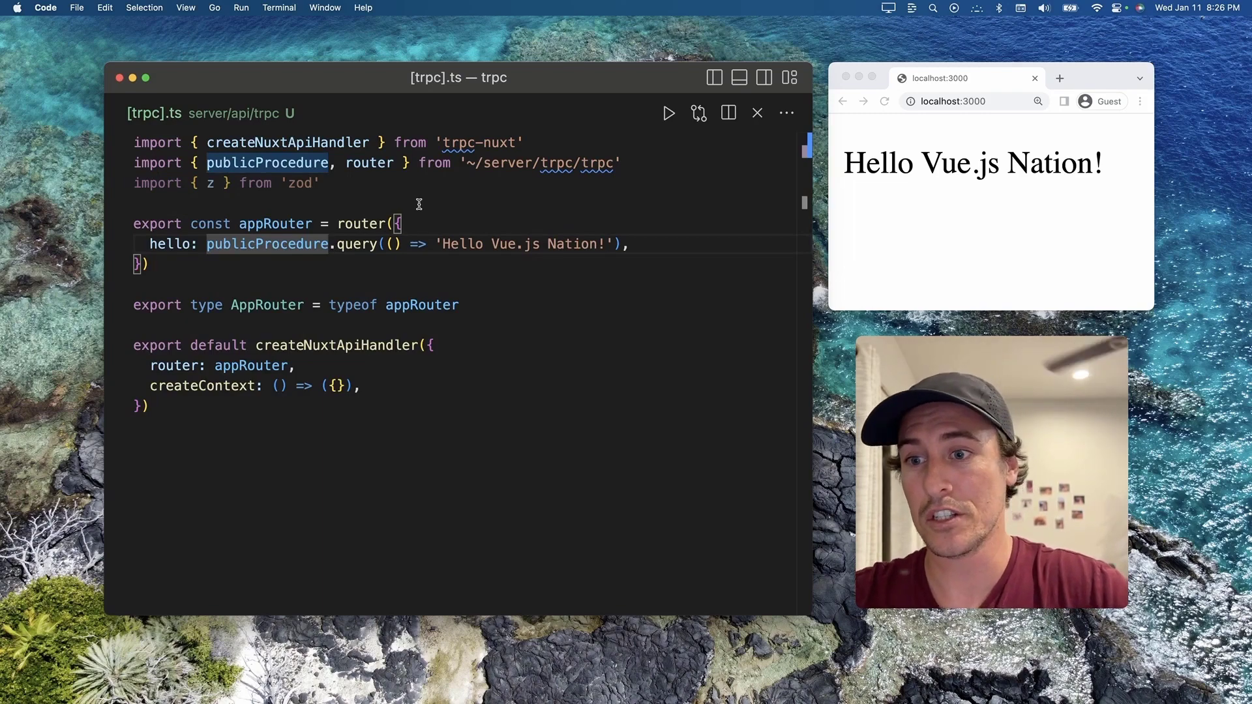
{"action": "type", "text": ".input"}
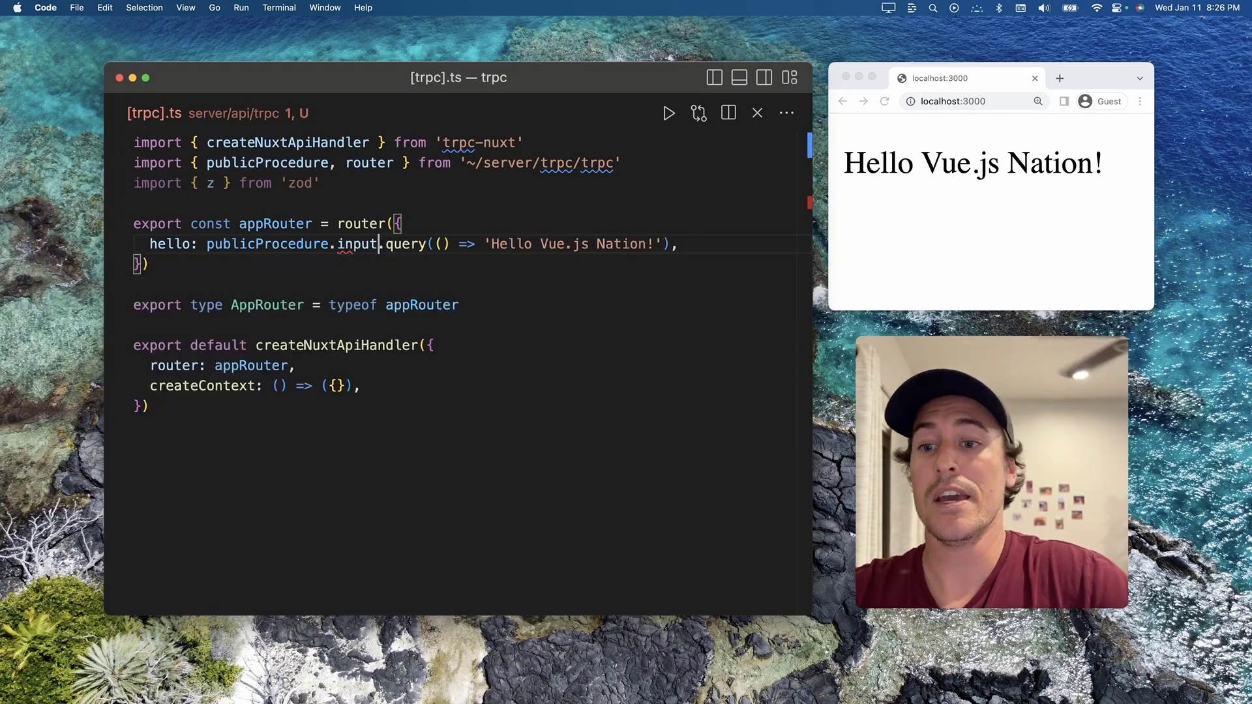
{"action": "type", "text": "()"}
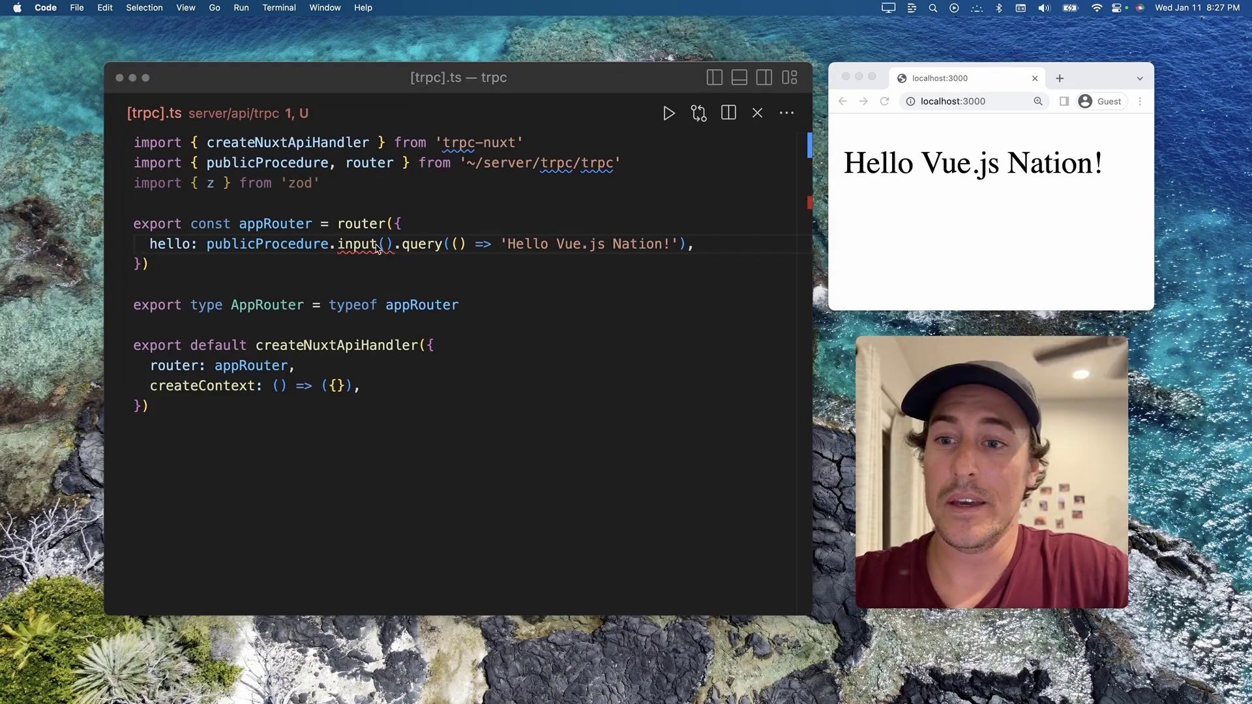
{"action": "type", "text": "z.object"}
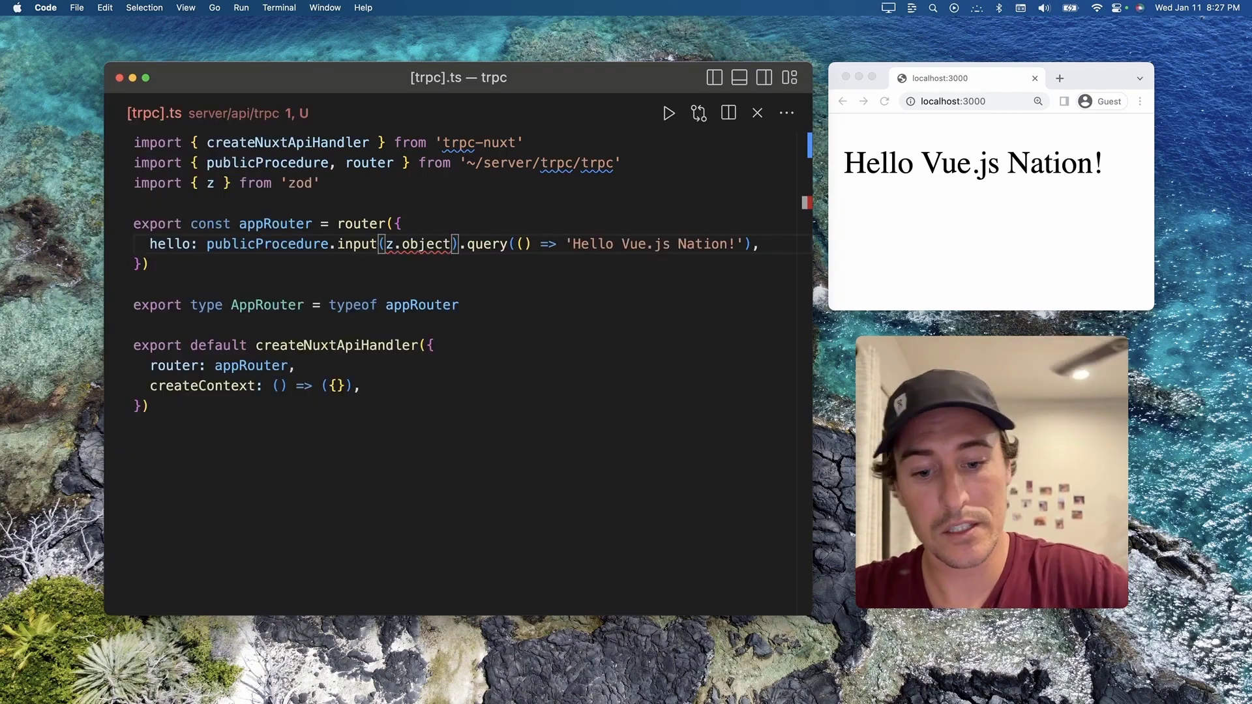
{"action": "type", "text": "{})"}
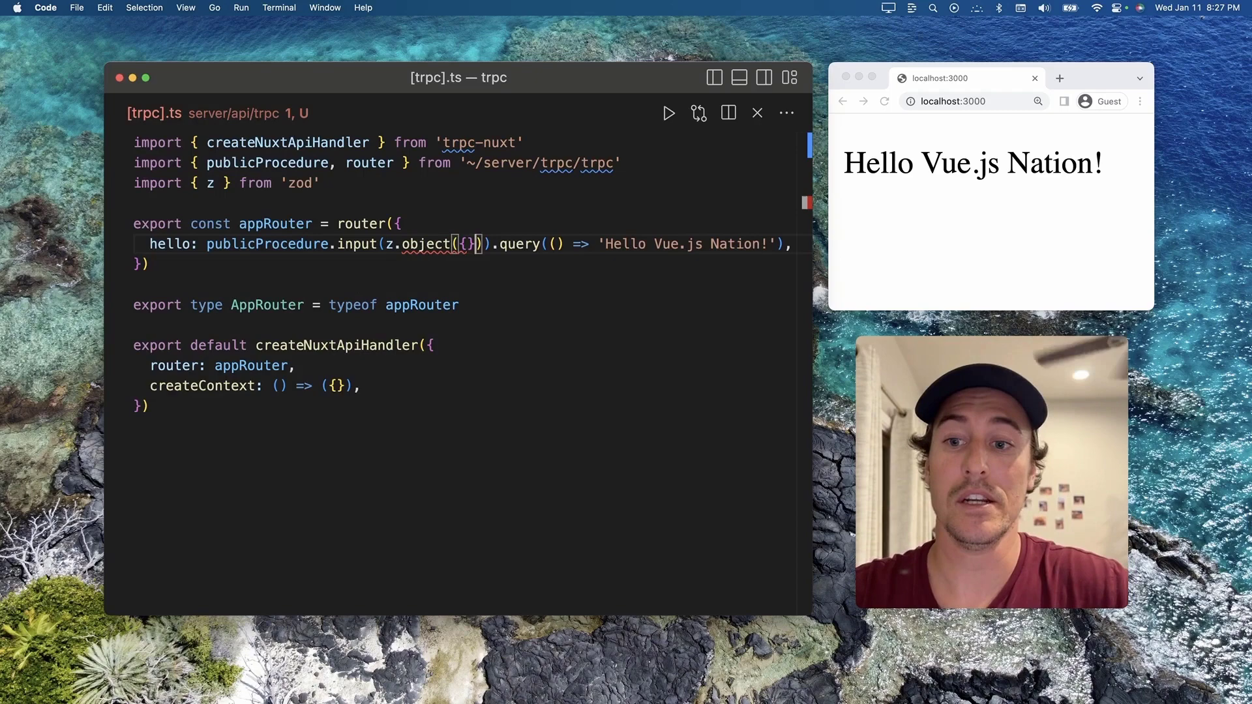
{"action": "type", "text": "text:"}
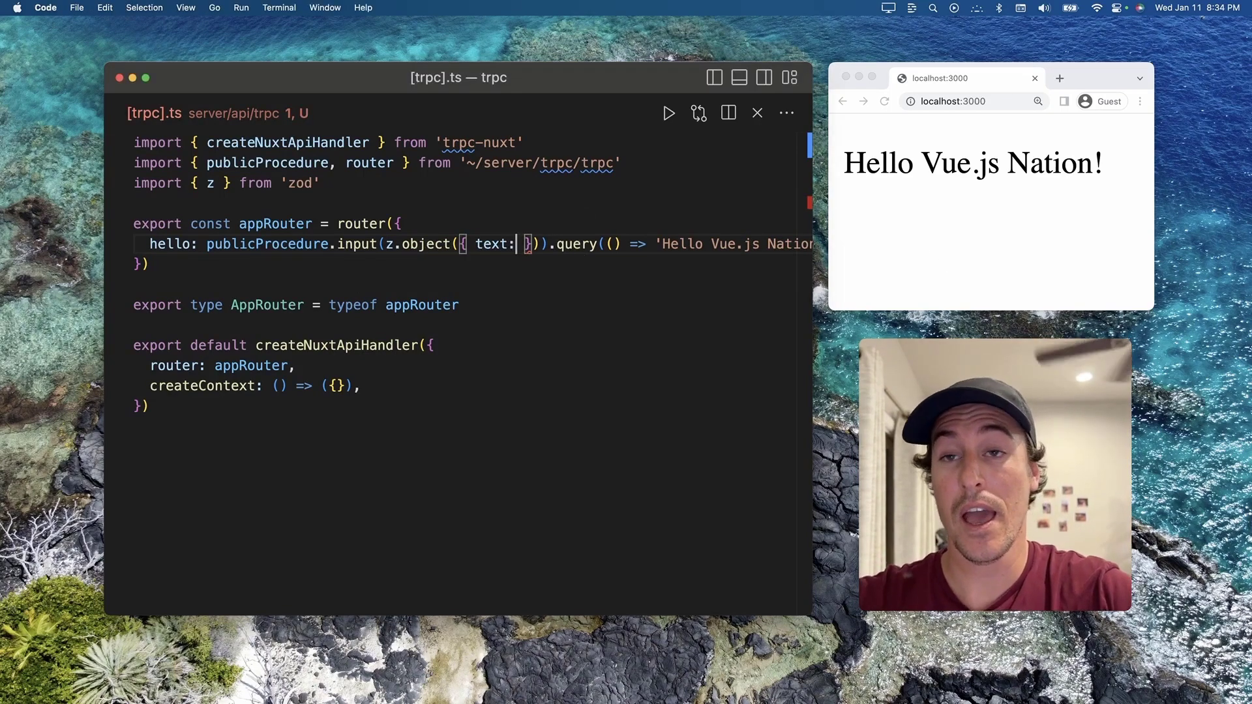
- Type text as z.string() and return `Hello ${input.text}` in place of the fixed greeting
{"action": "type", "text": "z.object({ text: z.string() }))"}
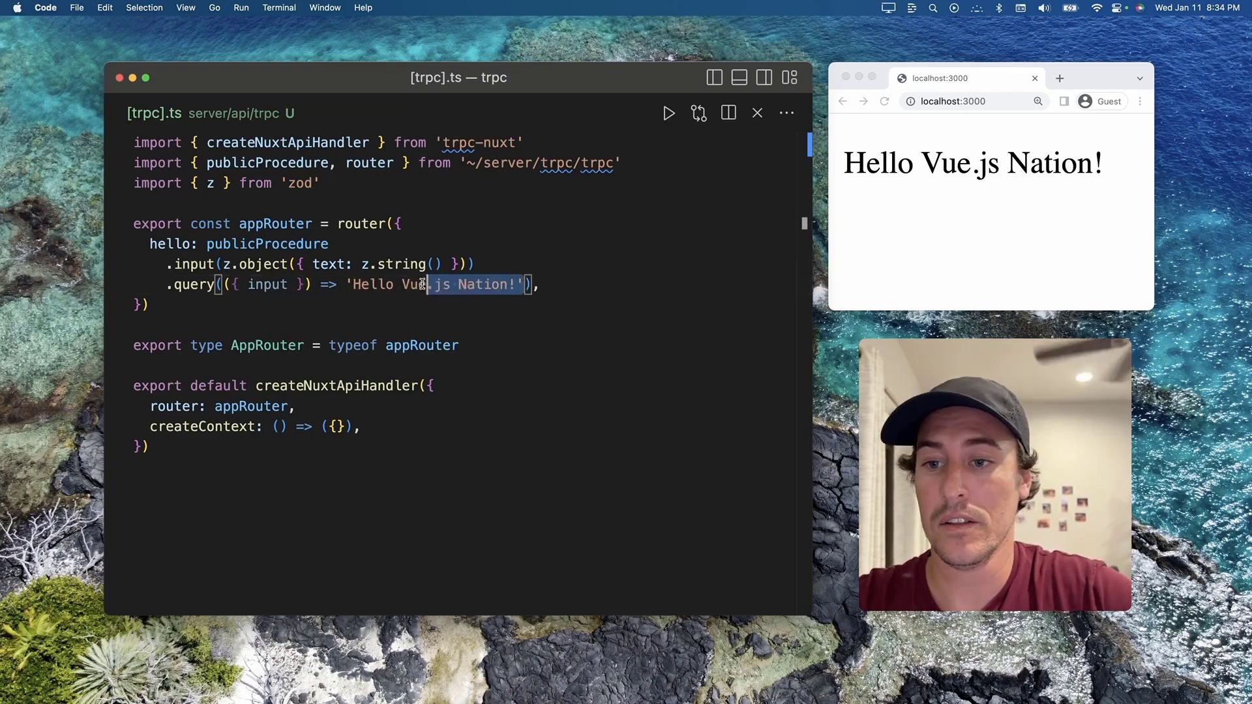
{"action": "key", "text": "Backspace"}
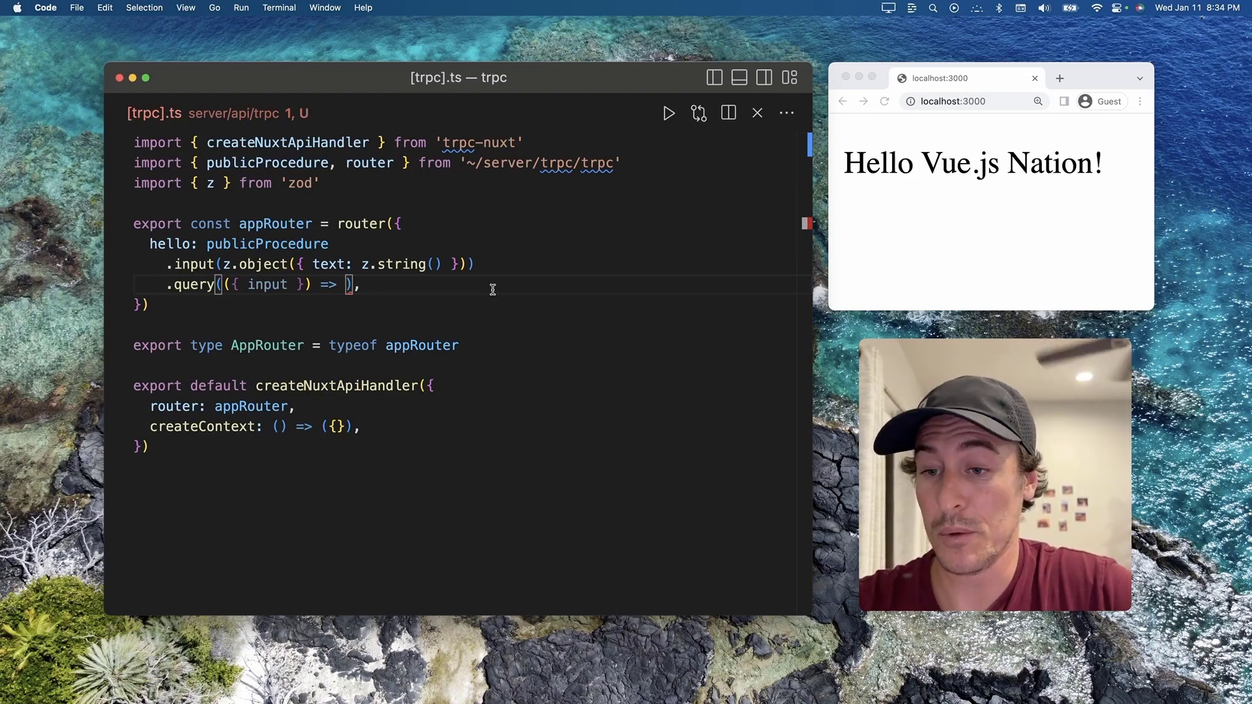
{"action": "type", "text": "`Hello`"}
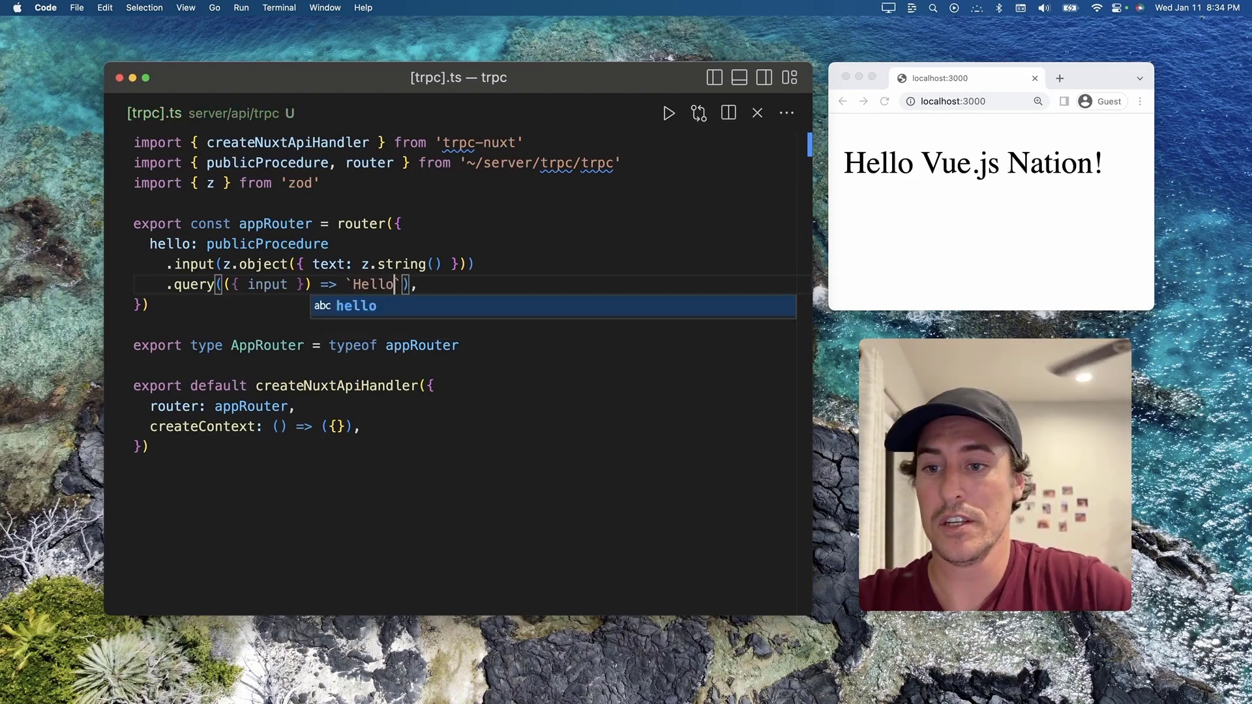
{"action": "type", "text": "${}"}
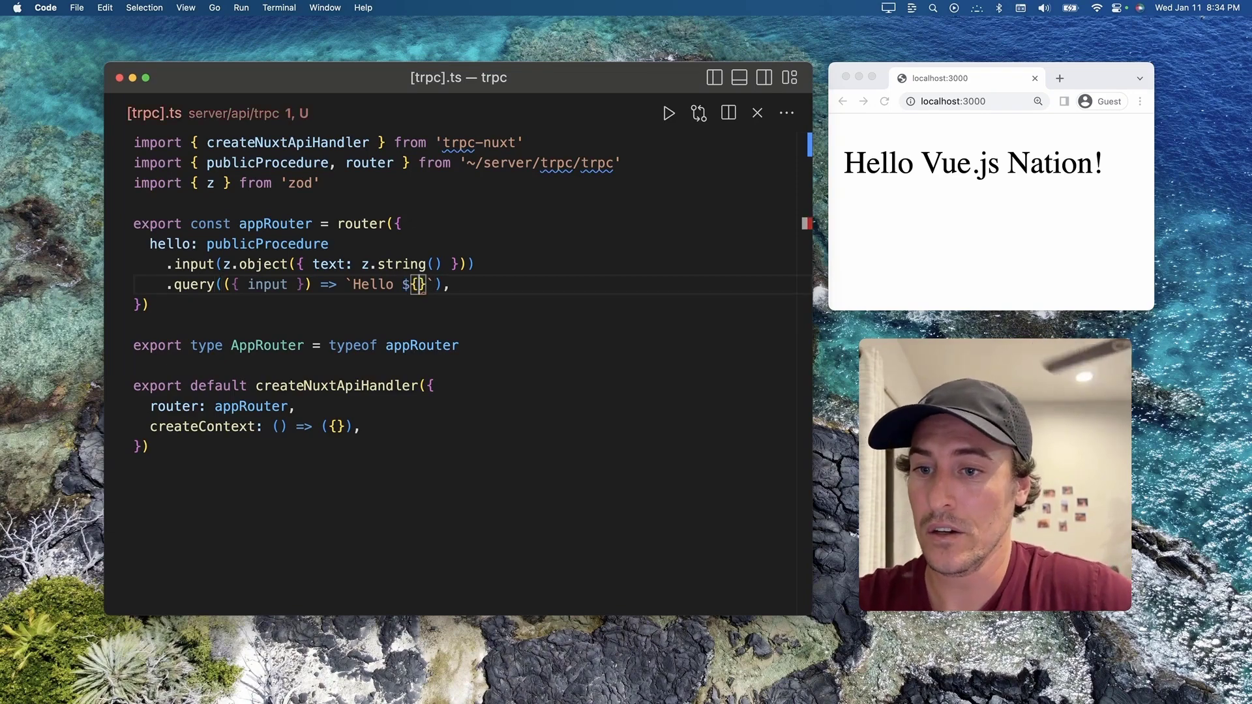
{"action": "type", "text": "input"}
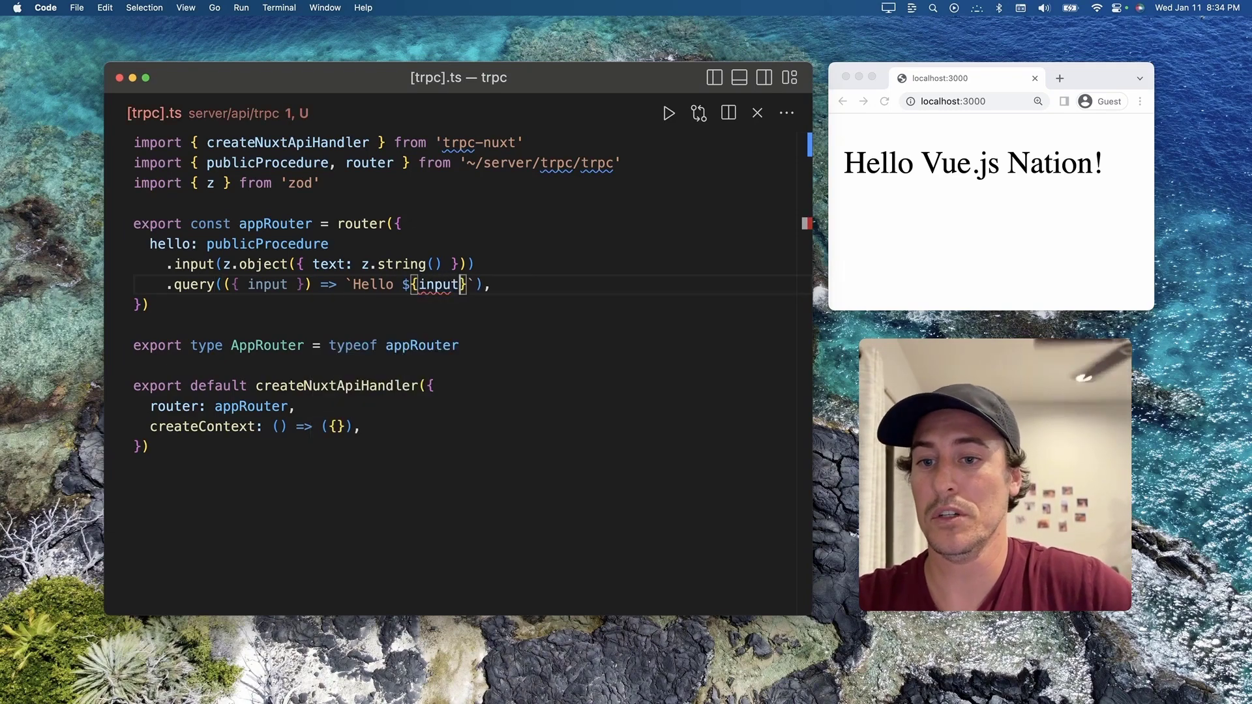
{"action": "type", "text": ".text"}
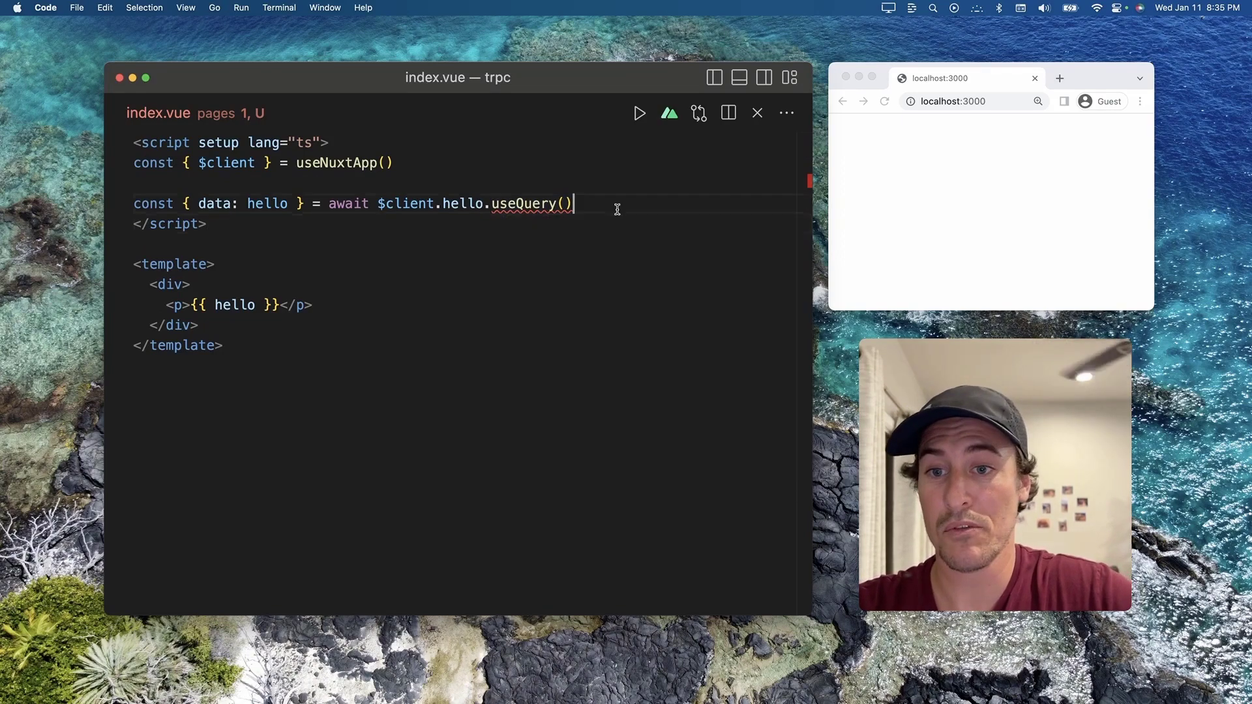
- Pass { text: 'Vue' } to $client.hello.useQuery() in index.vue
{"action": "type", "text": "{}"}
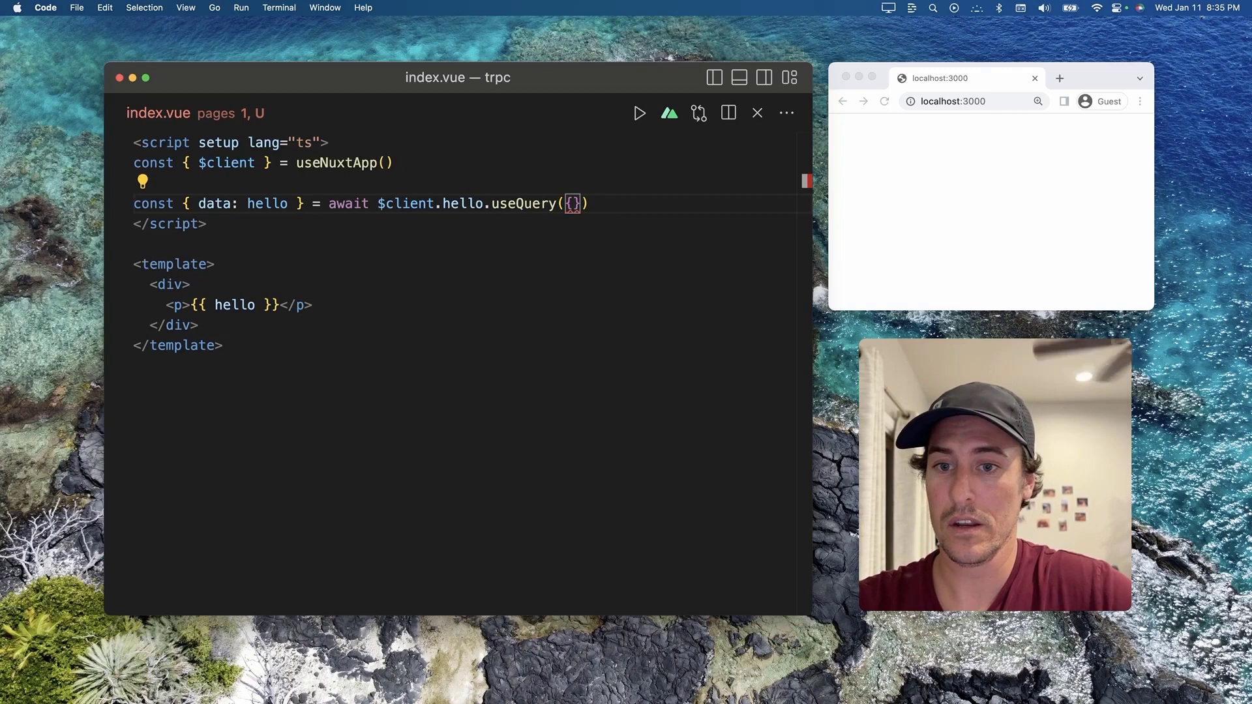
{"action": "type", "text": "text: ;"}
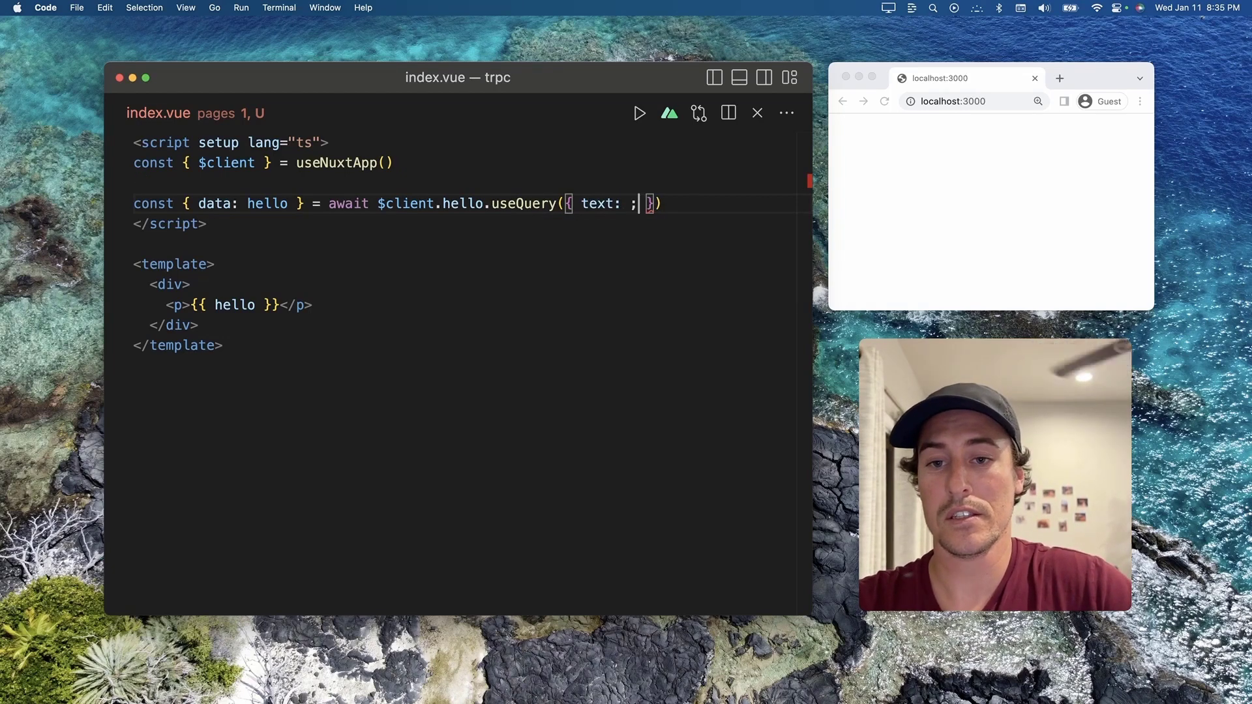
{"action": "type", "text": "'Vue'"}
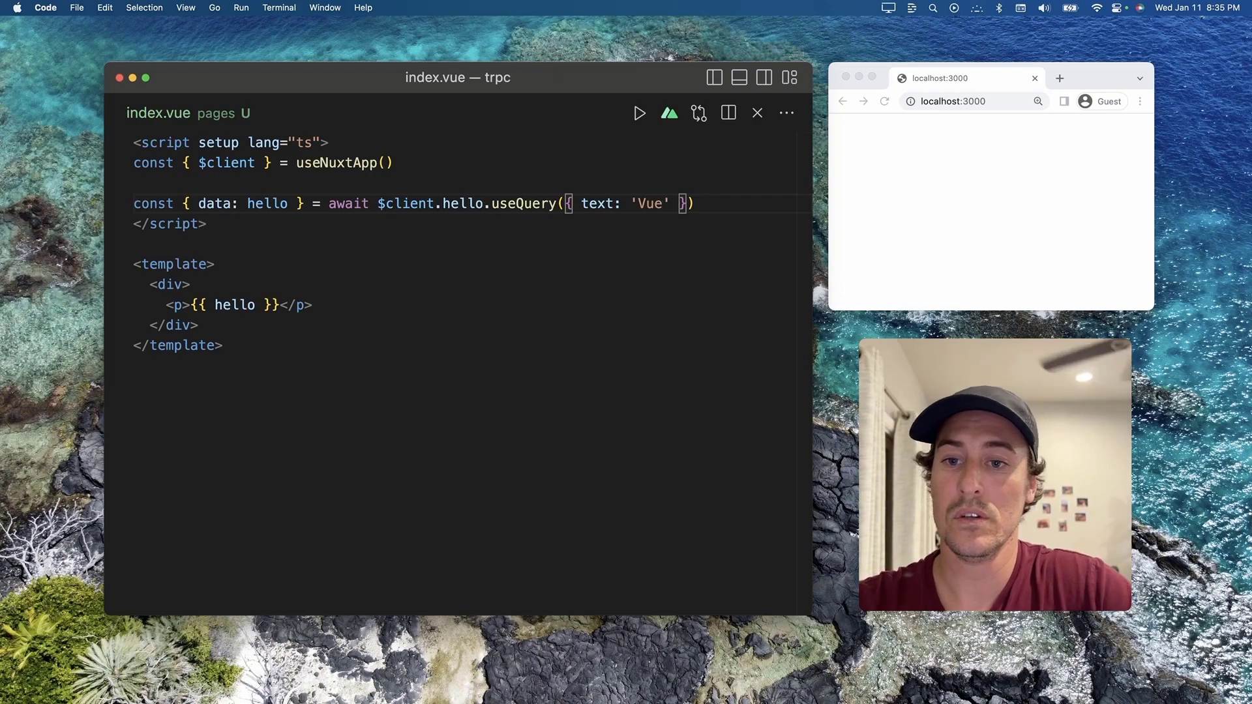